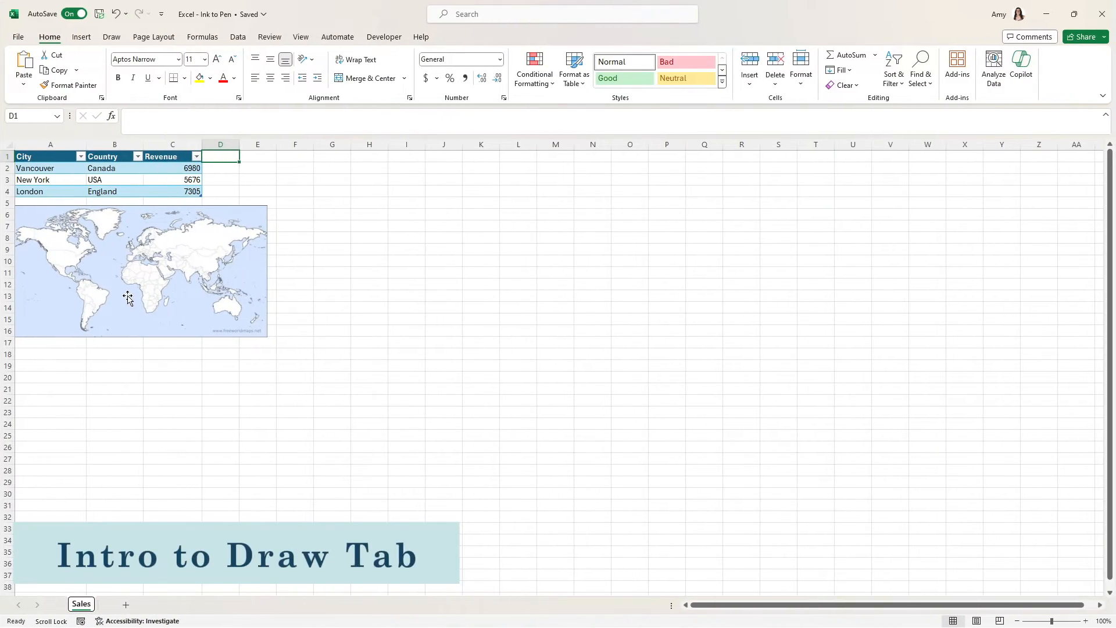
mouse_move(178, 247)
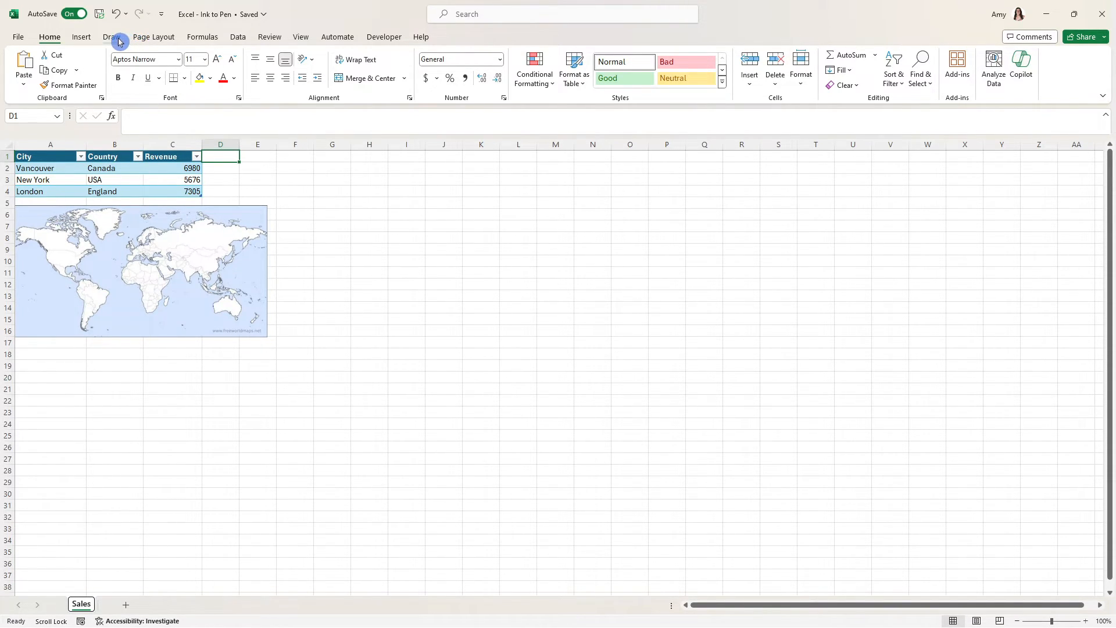
Show the Draw tab with its pens, highlighter and ink conversion tools
left_click(110, 36)
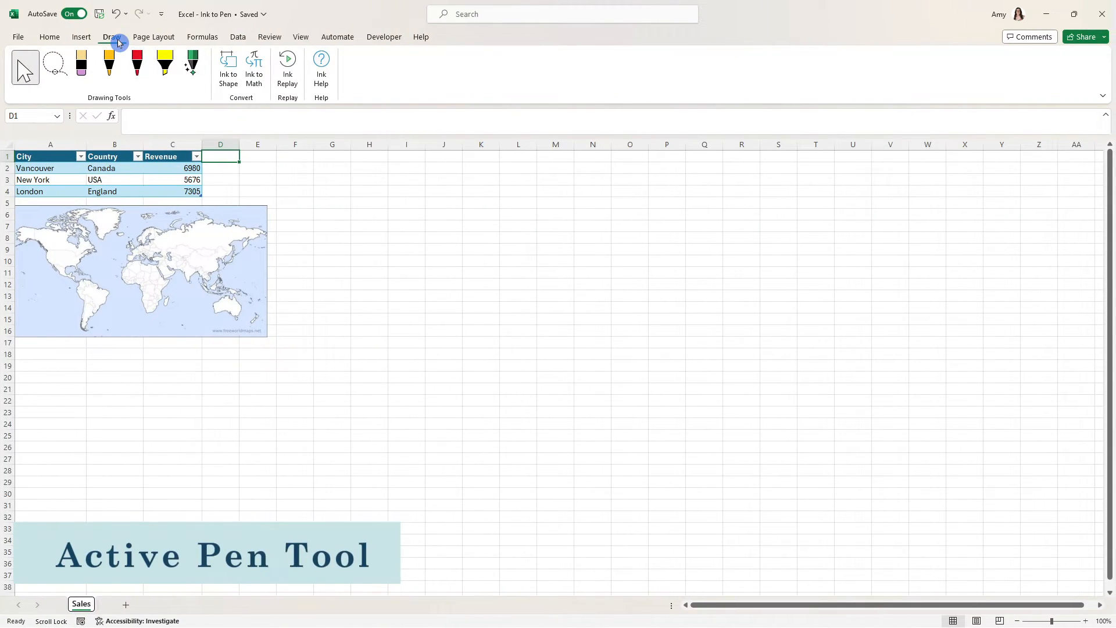
mouse_move(193, 64)
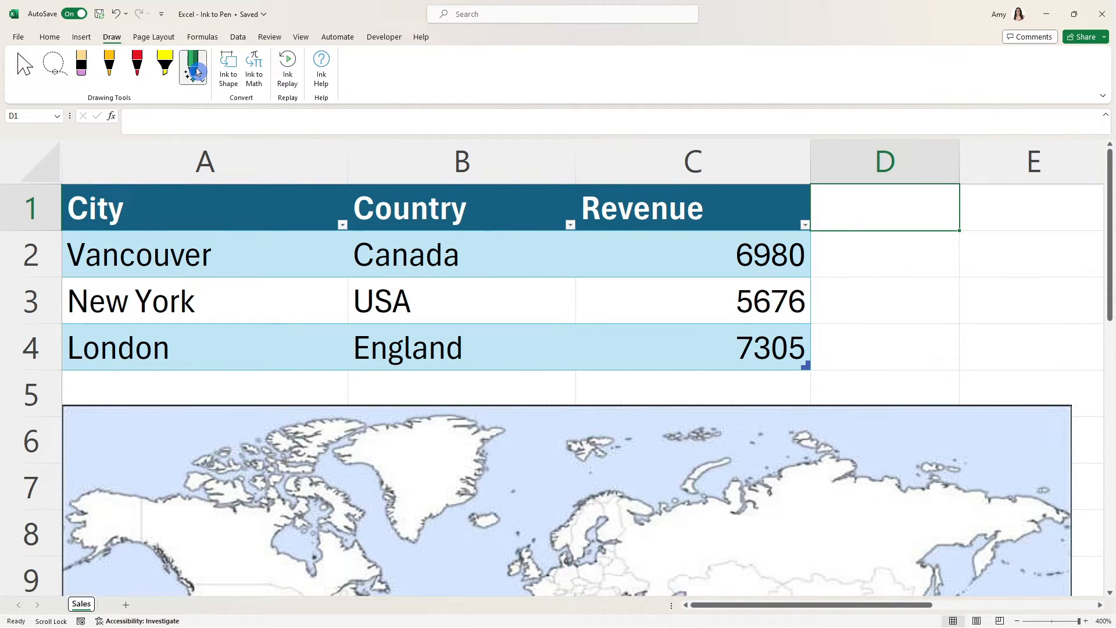
Handwrite $1, 3% and =1+2 into D2:D4, then check D4's formula
left_click(692, 161)
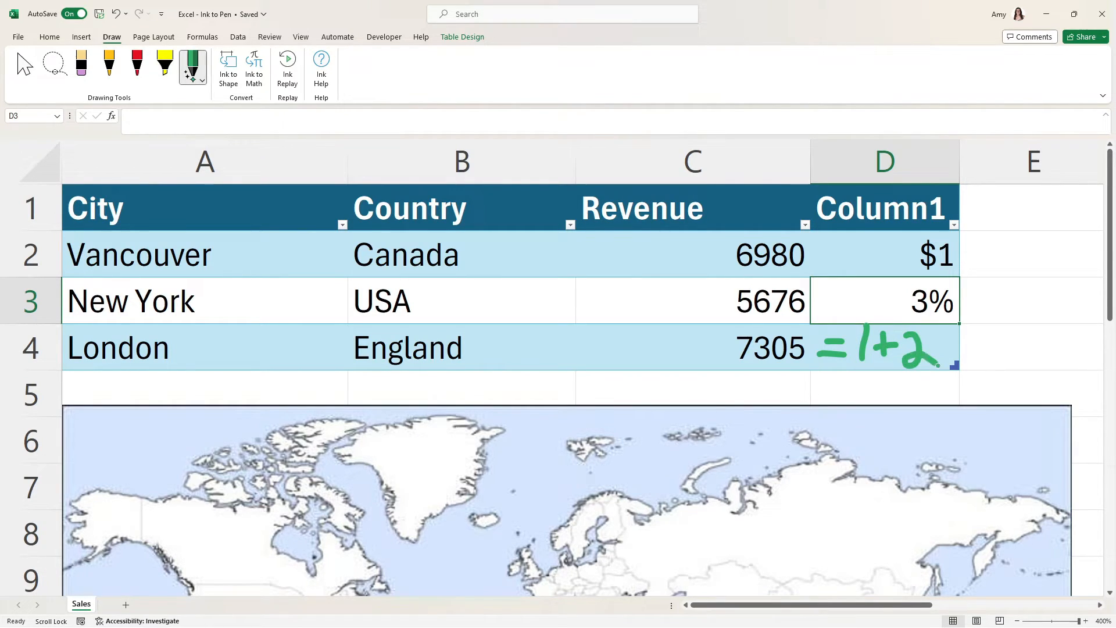
left_click(254, 69)
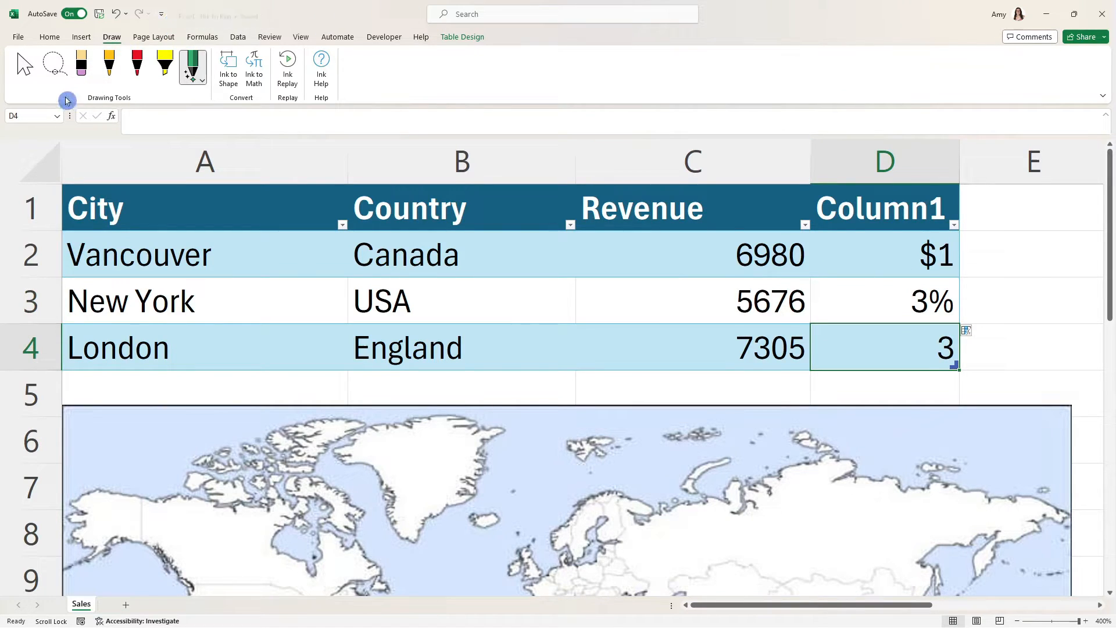
left_click(25, 63)
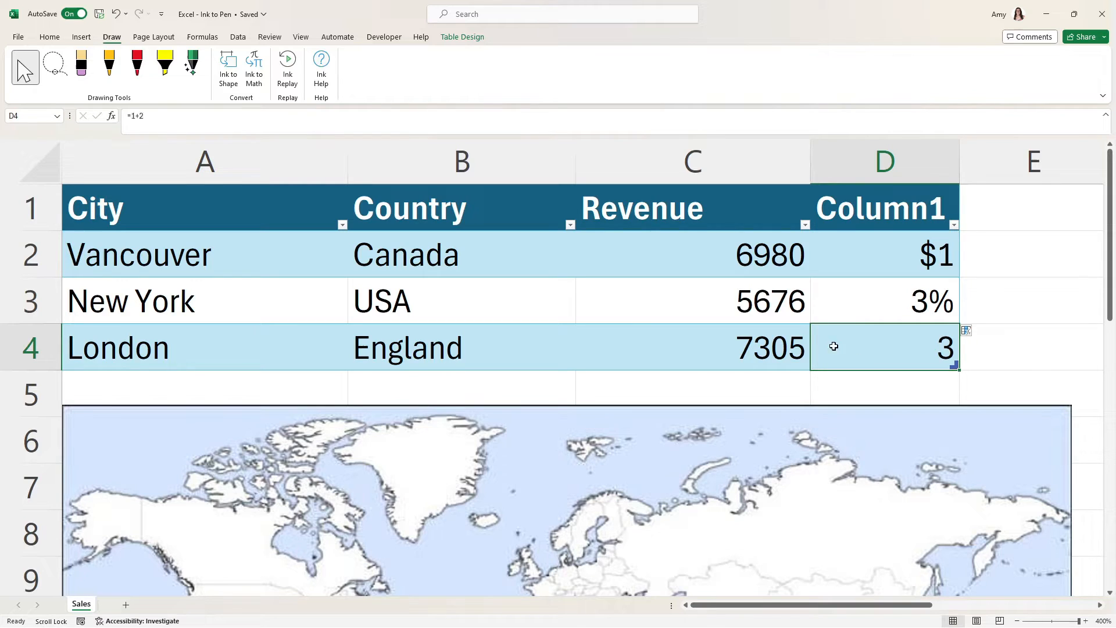
double_click(882, 347)
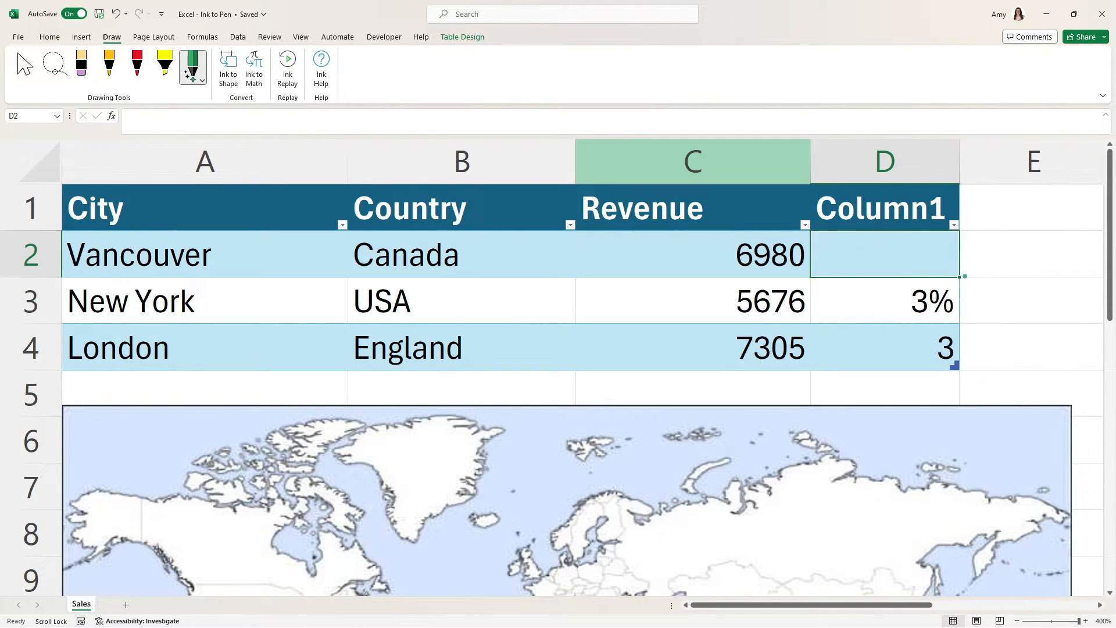
Clear D2 and handwrite a new amount so Vancouver's cell shows $5
type("$7")
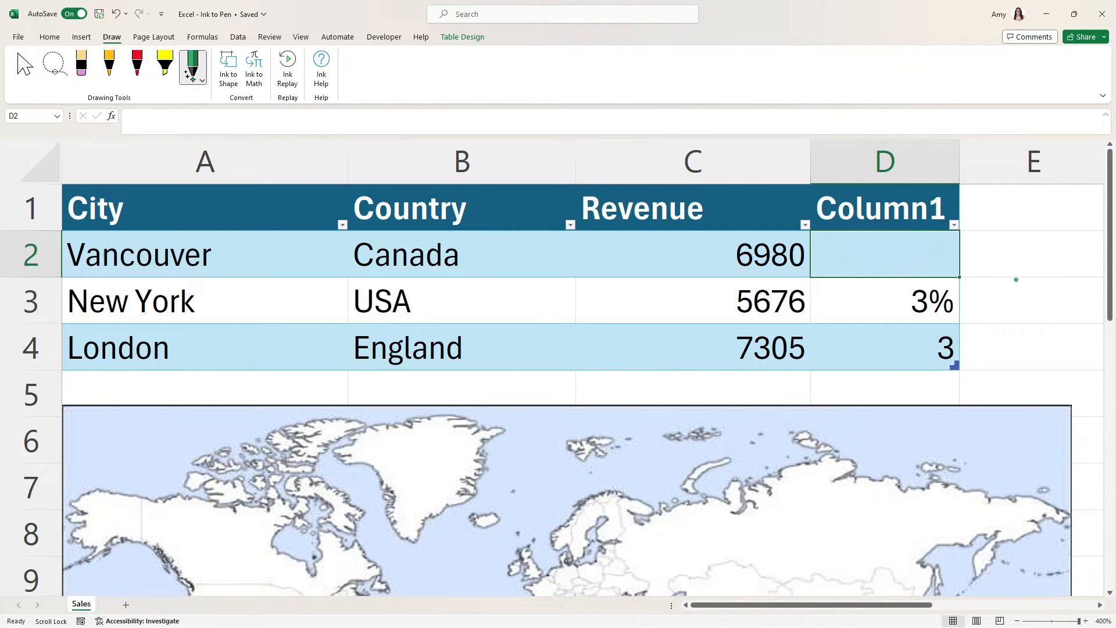
type("$7")
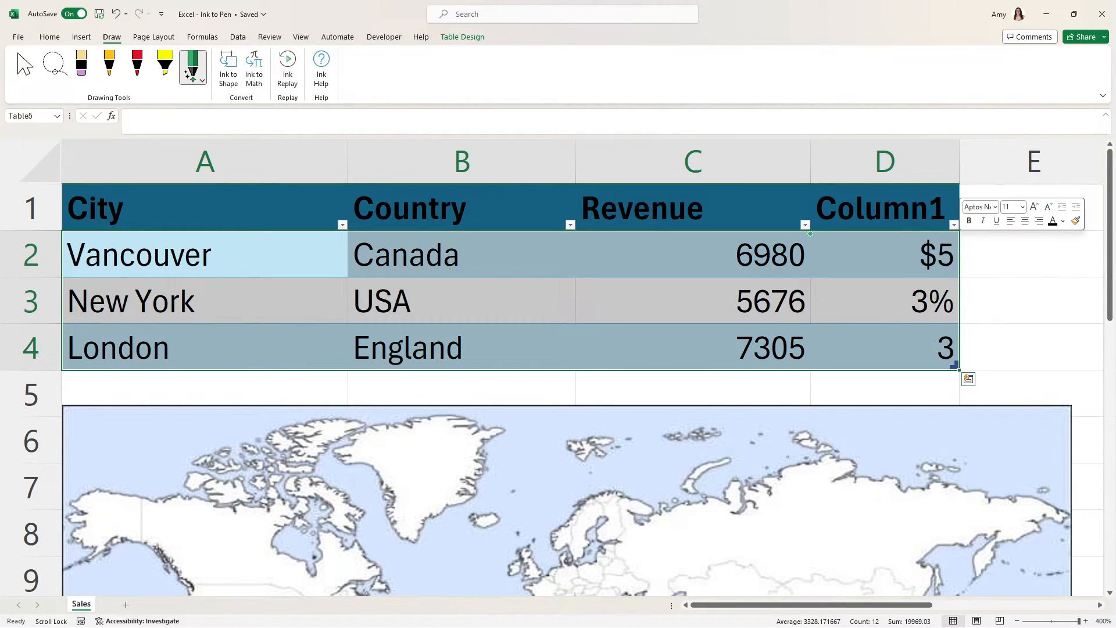
mouse_move(1067, 221)
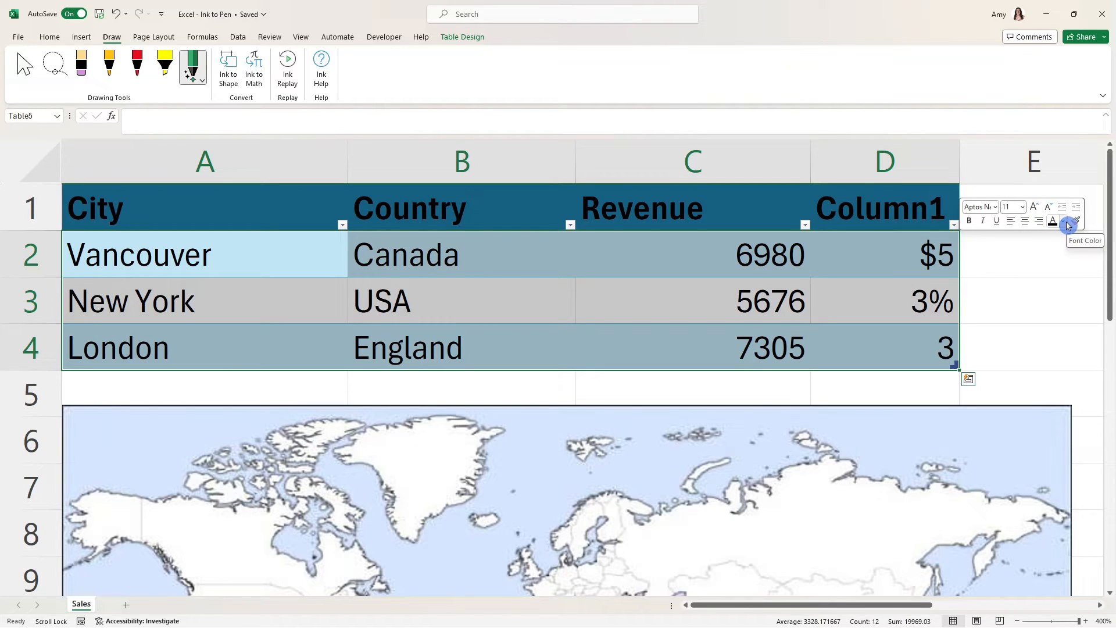
Colour the text in A2:D4 purple, then deselect the table
left_click(1061, 220)
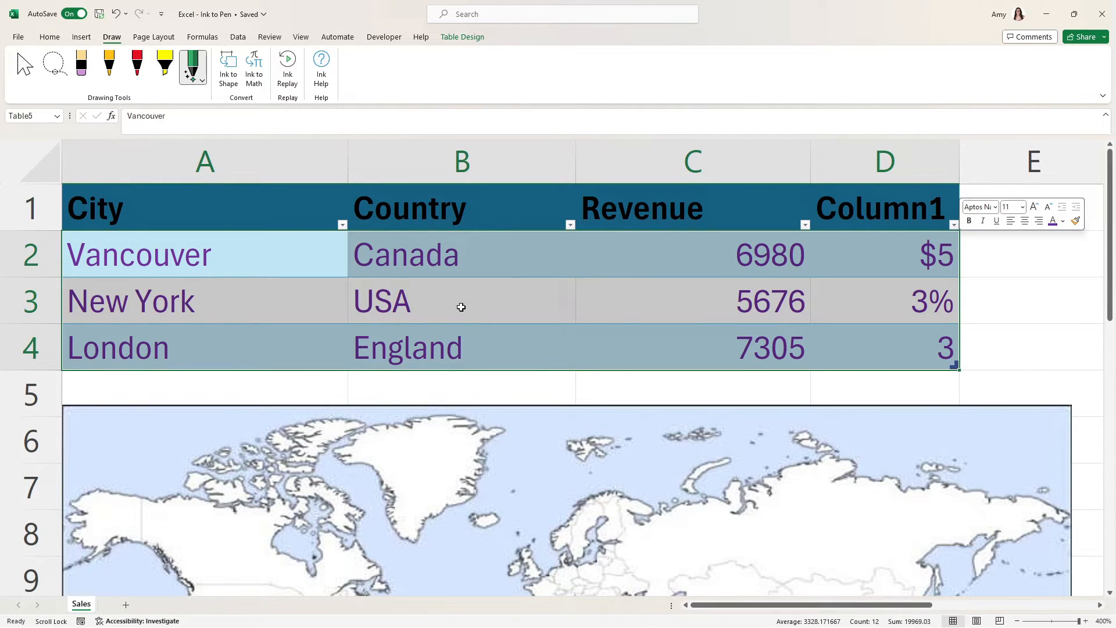
mouse_move(436, 308)
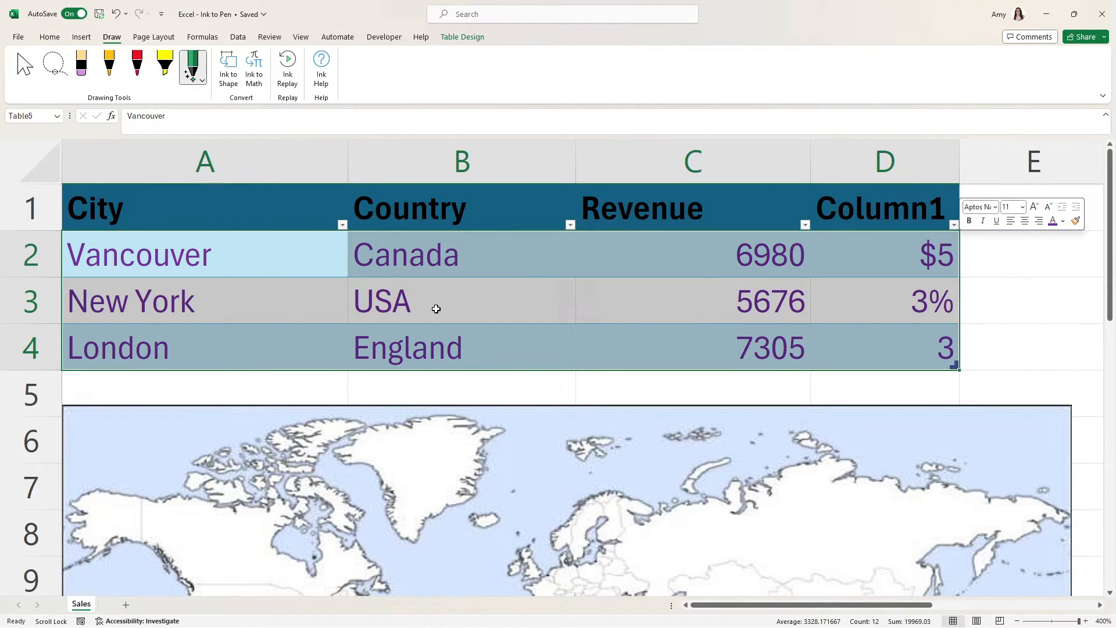
left_click(885, 208)
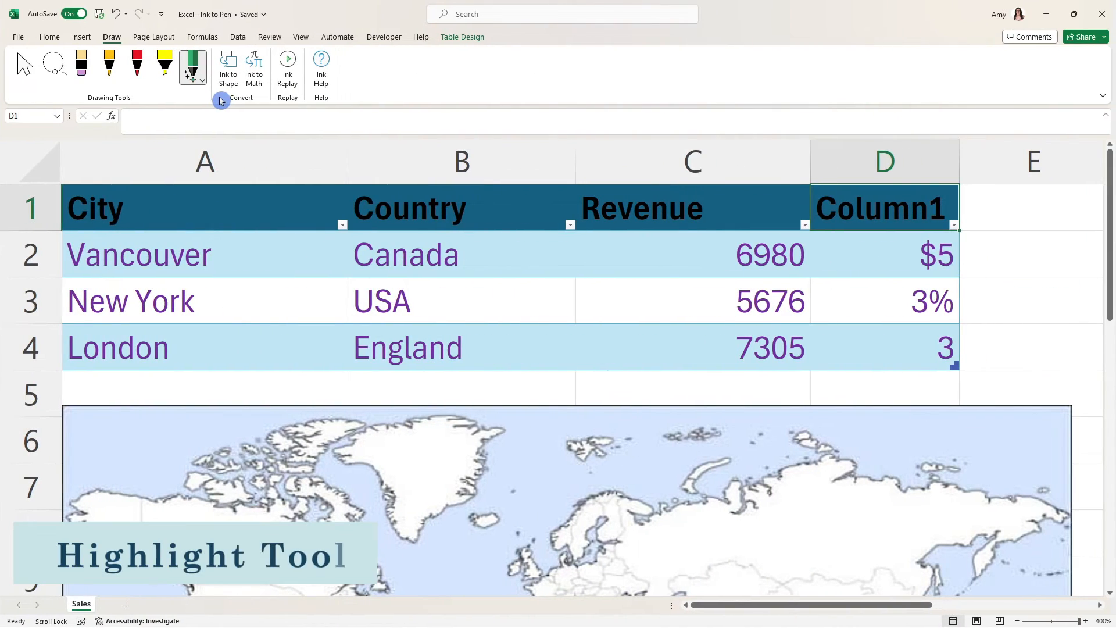
Highlight Vancouver and the map's North American west coast with a pink highlighter
left_click(165, 64)
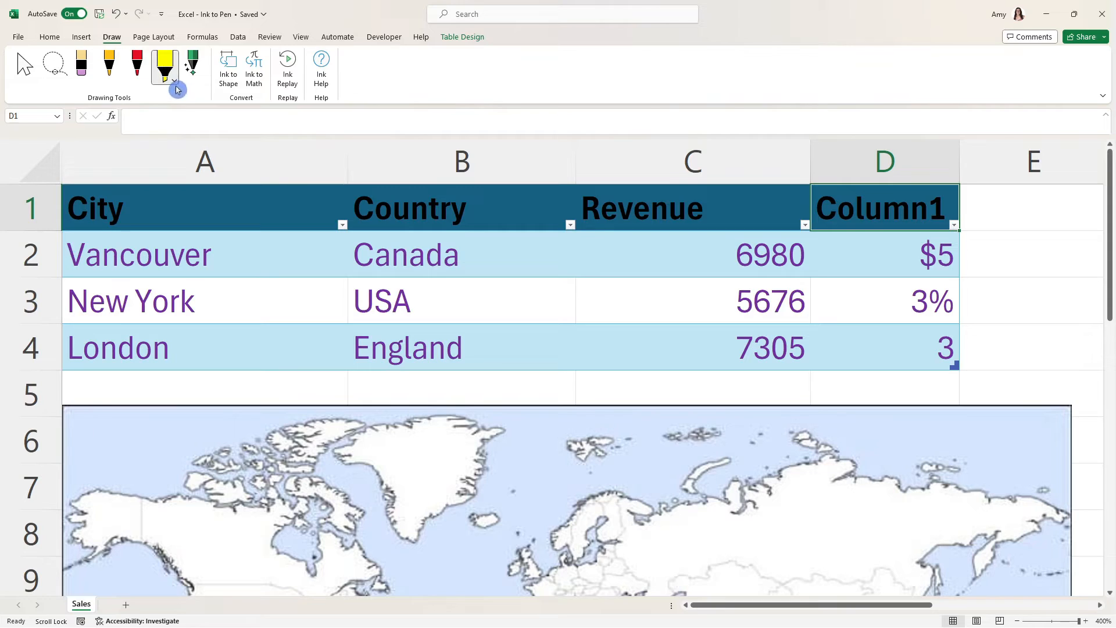
left_click(176, 85)
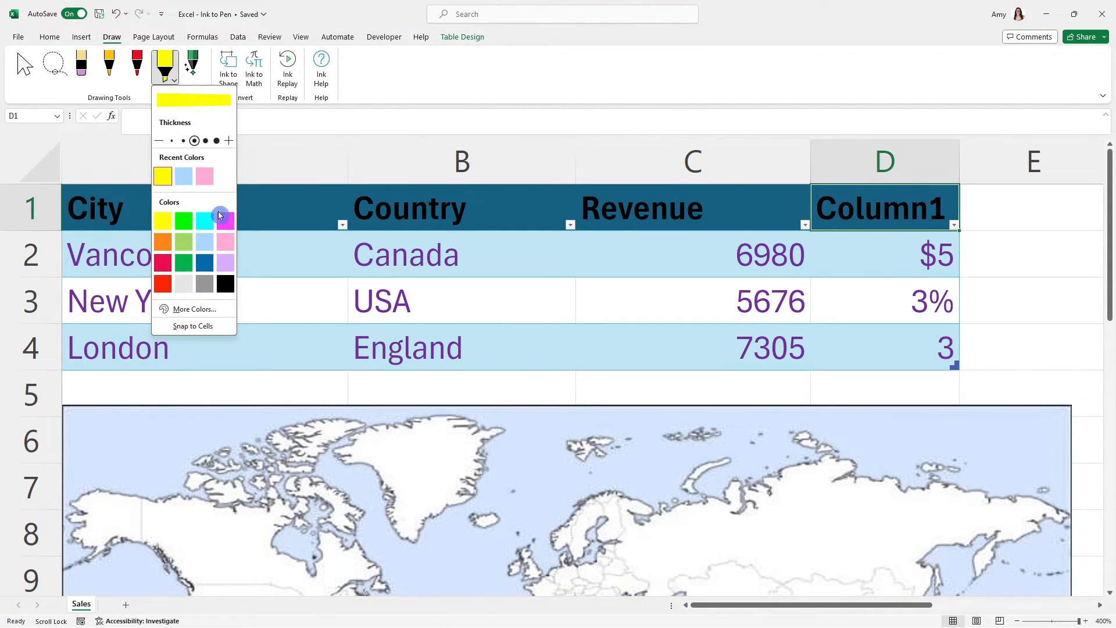
left_click(225, 219)
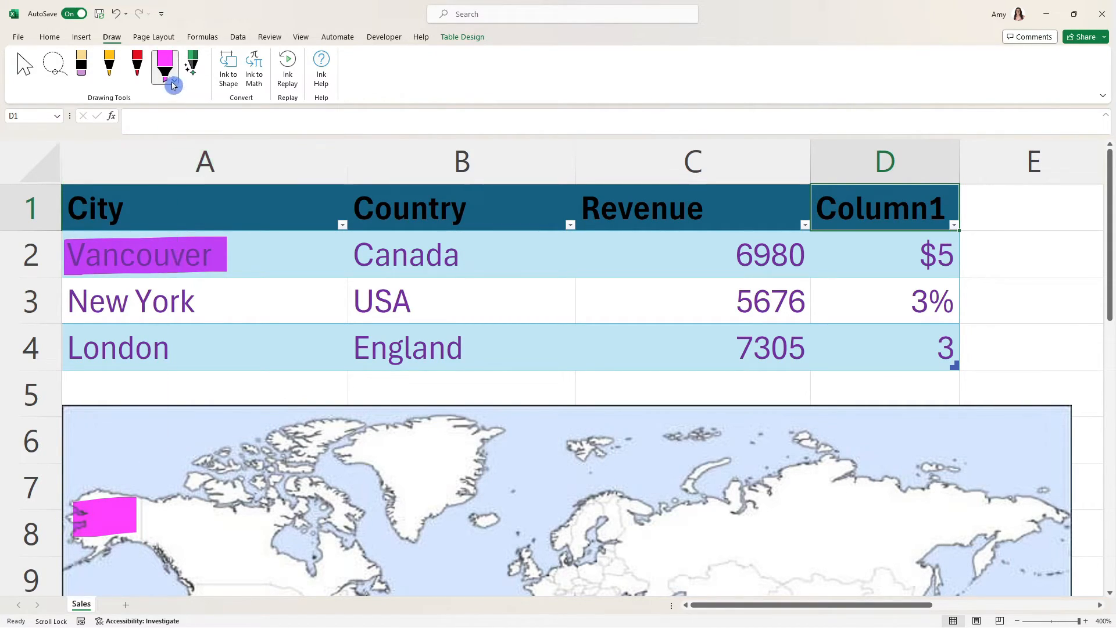
left_click(173, 85)
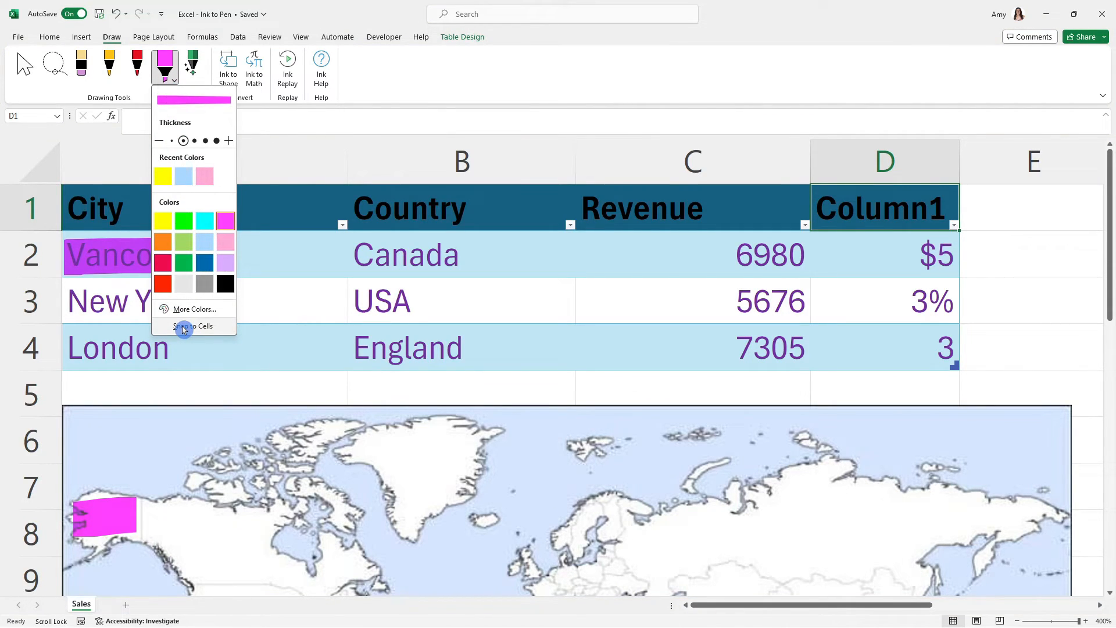
Enable Snap to Cells, highlight London and USA, then erase all highlighter ink
left_click(192, 326)
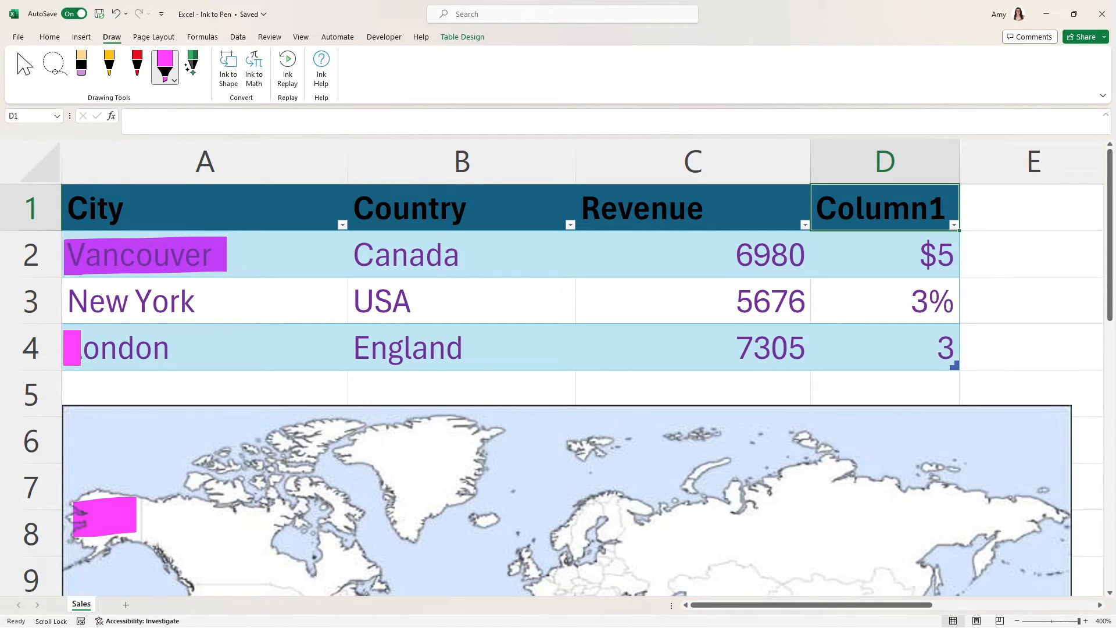
left_click(205, 348)
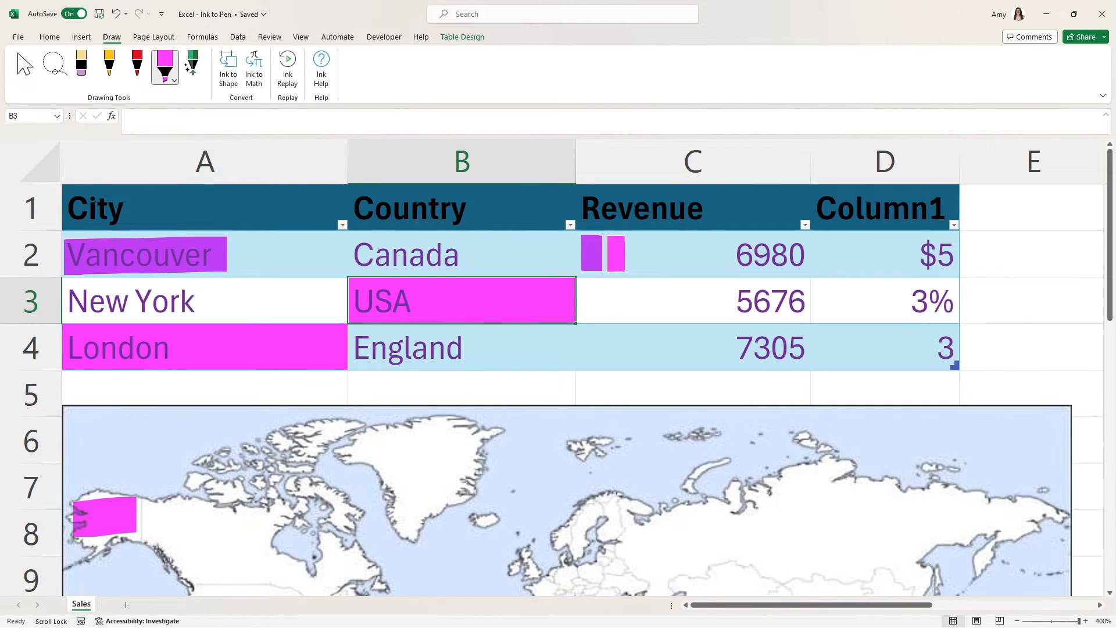
left_click(692, 255)
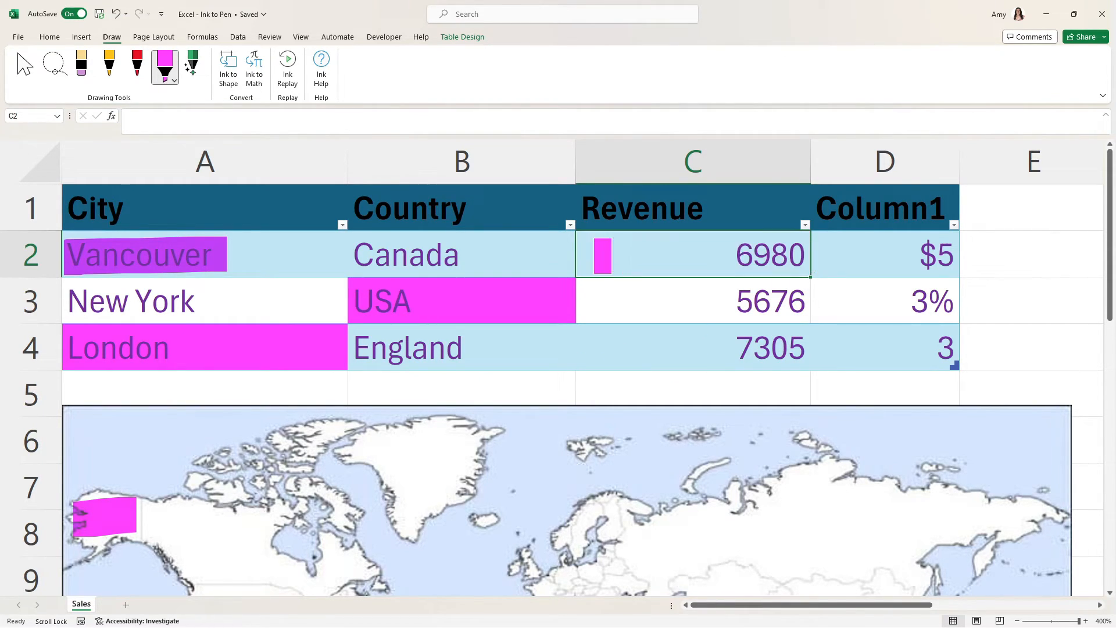
left_click(461, 300)
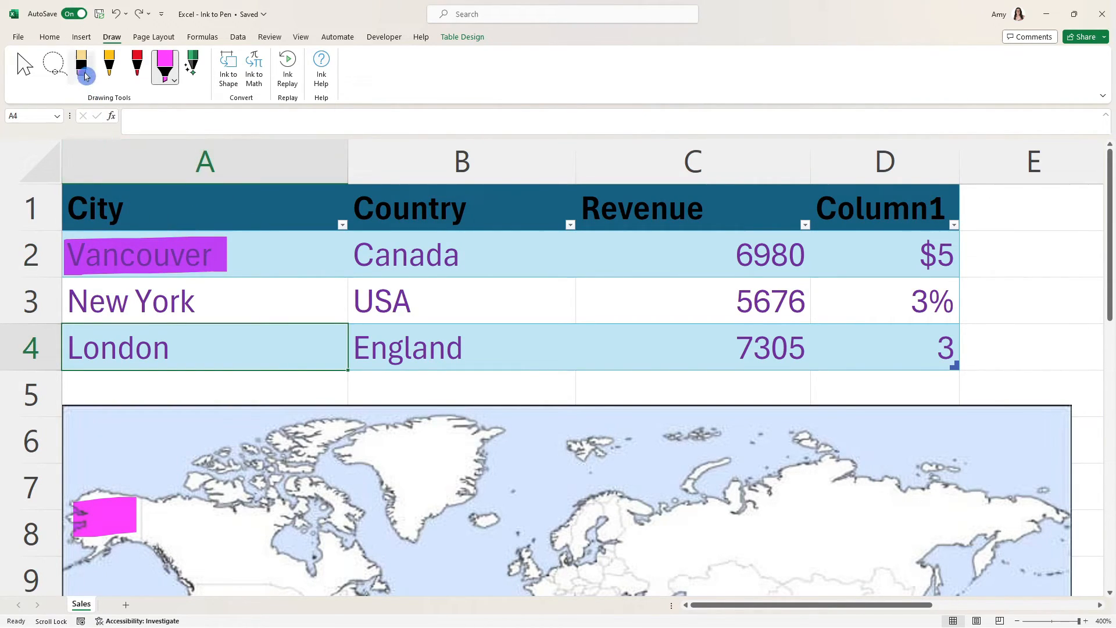
left_click(80, 67)
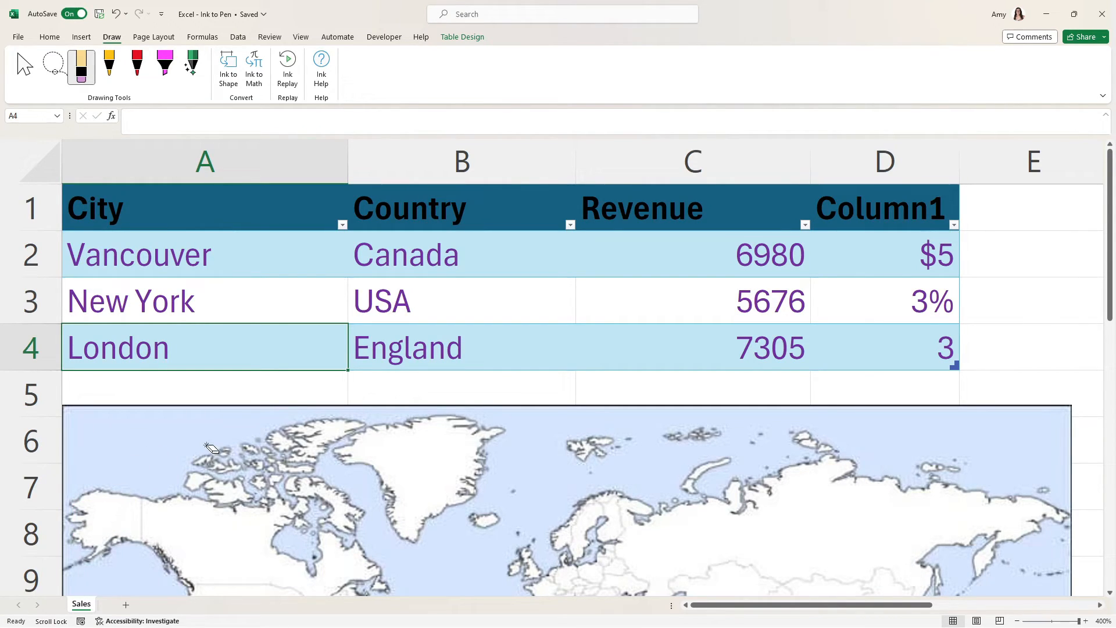
Draw a purple X on North America's west coast and a loop around Britain
scroll("down", 3)
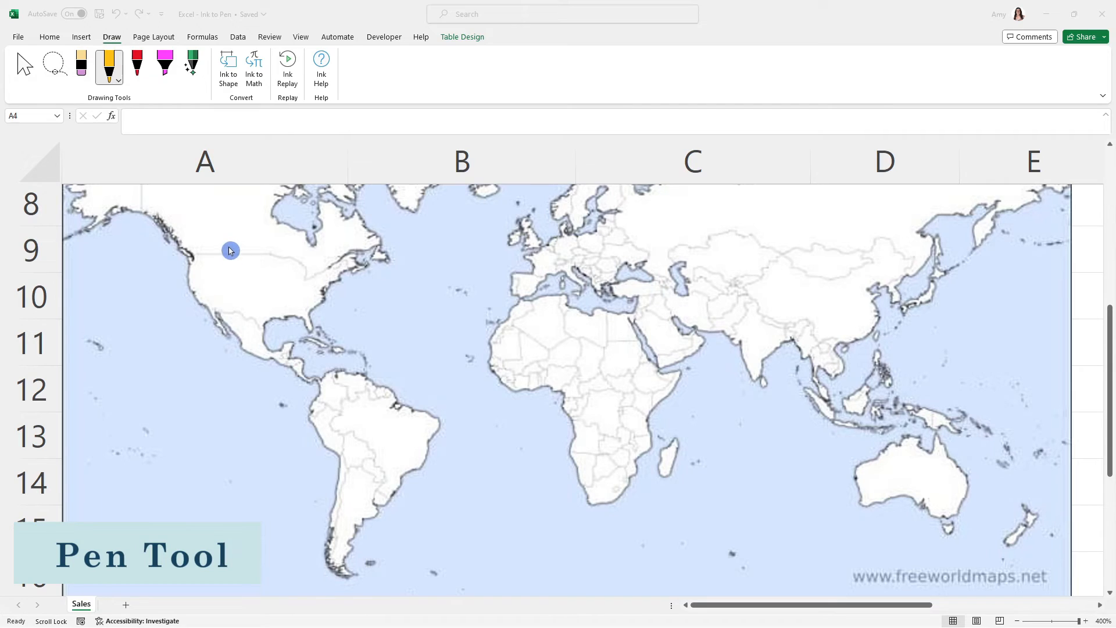
left_click(110, 68)
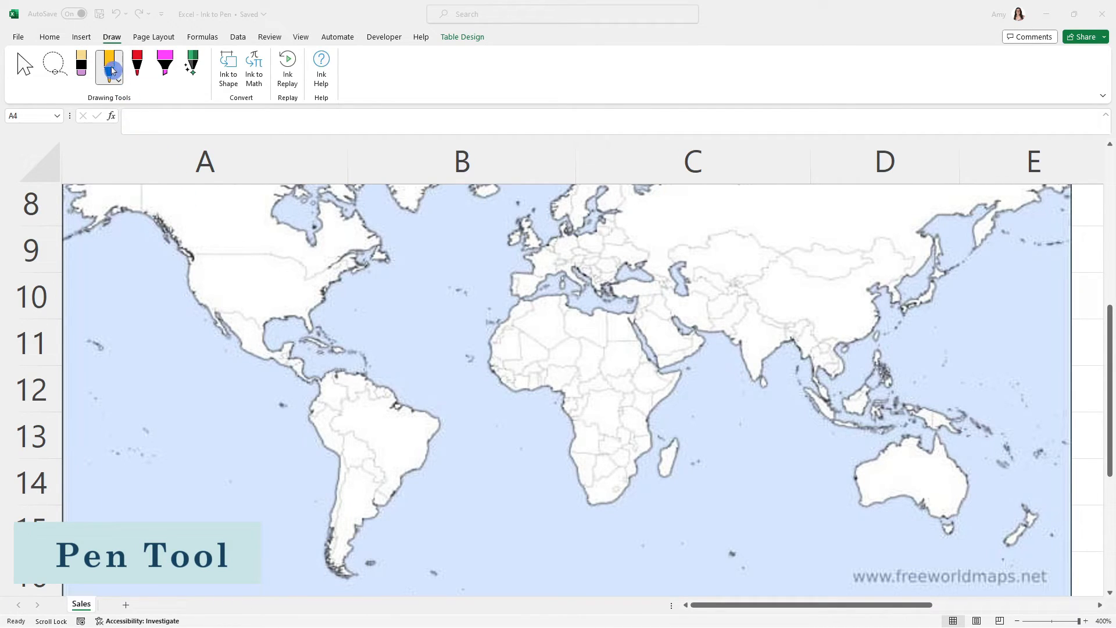
left_click(136, 66)
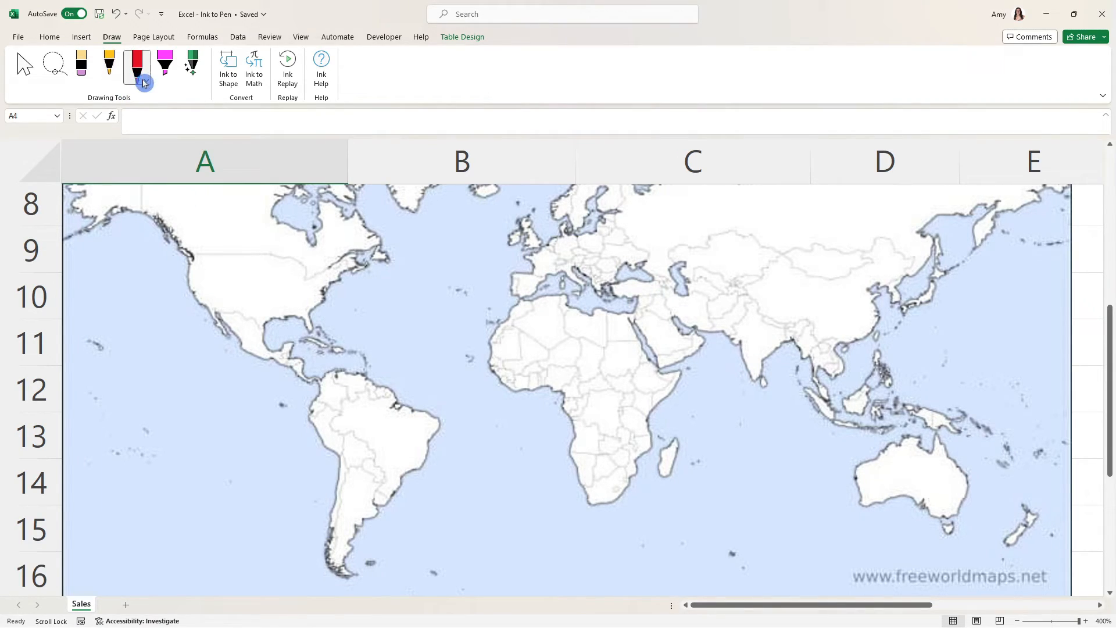
left_click(145, 81)
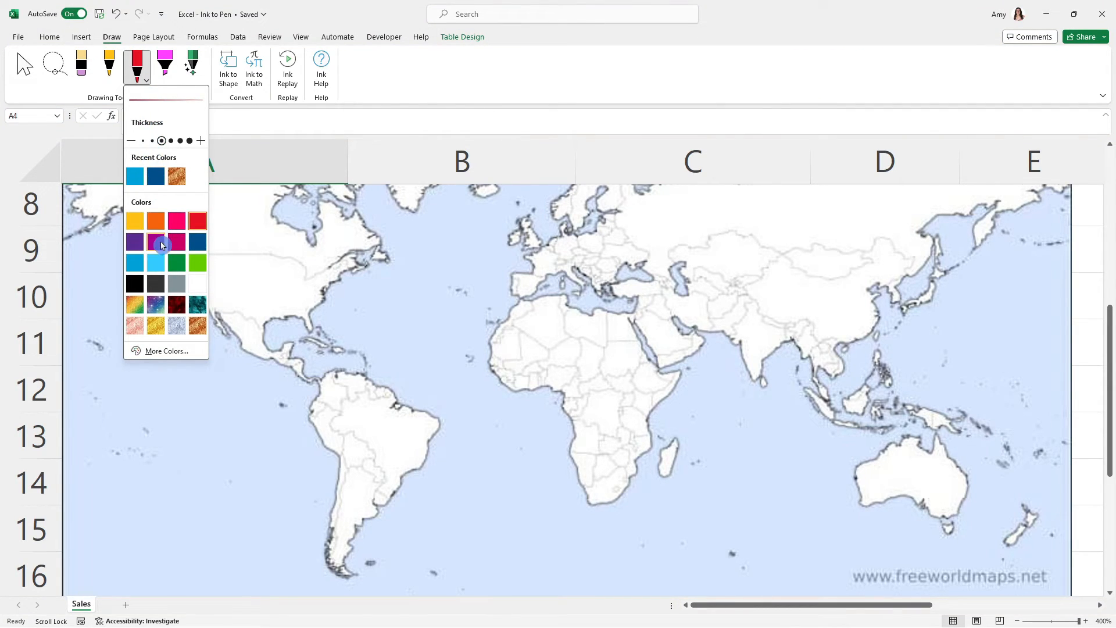
mouse_move(162, 242)
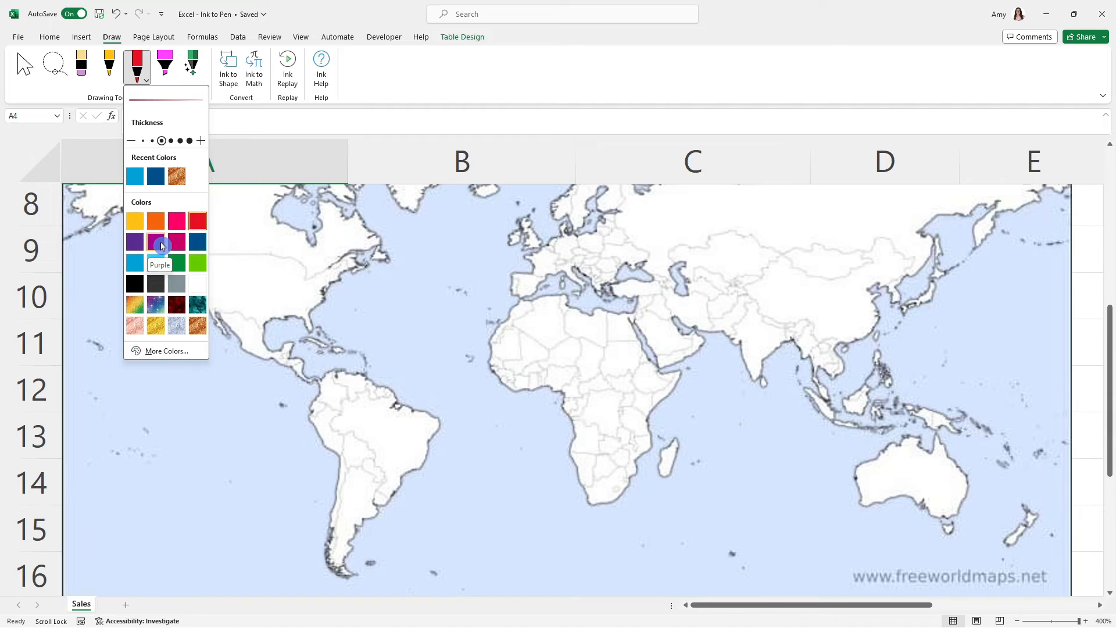
left_click(155, 241)
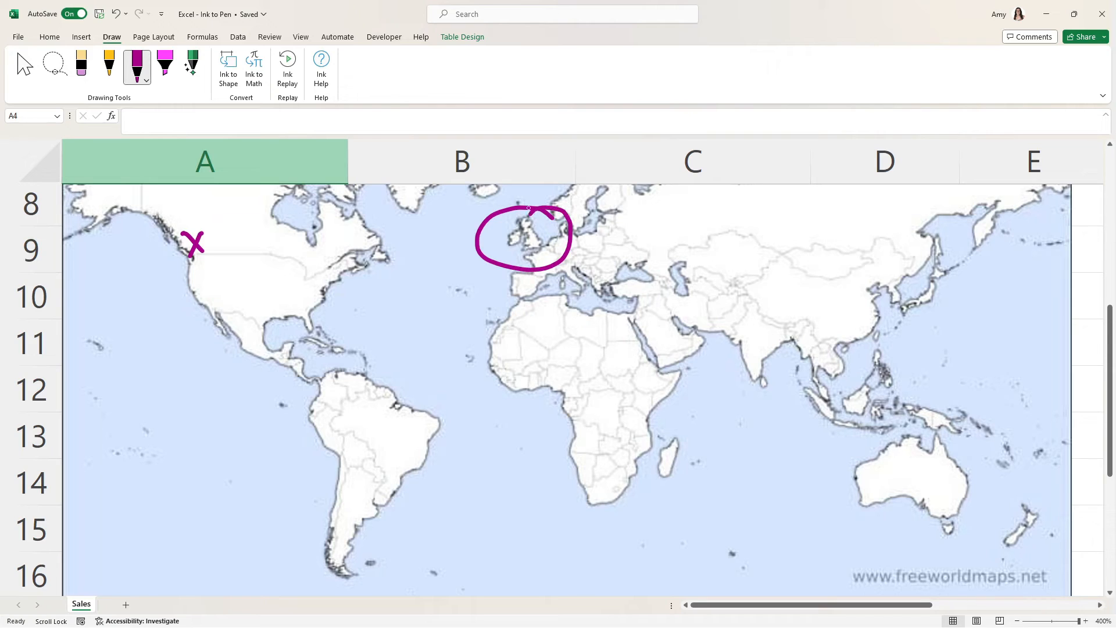
Lasso the loop around Britain, convert it with Ink to Shape, and resize the oval
left_click(54, 63)
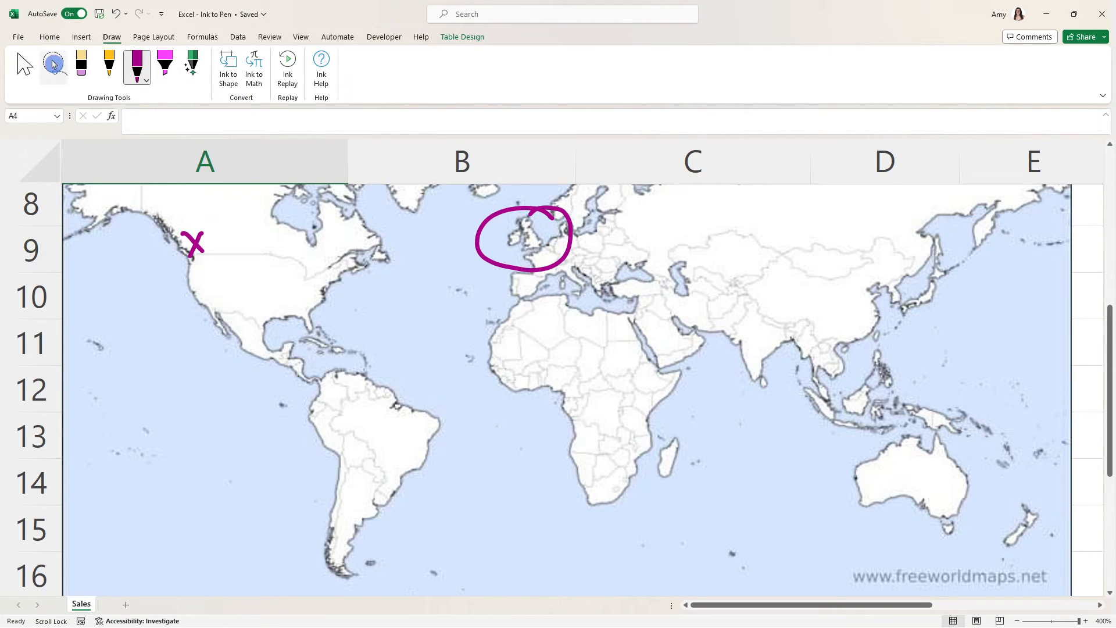
left_click(461, 162)
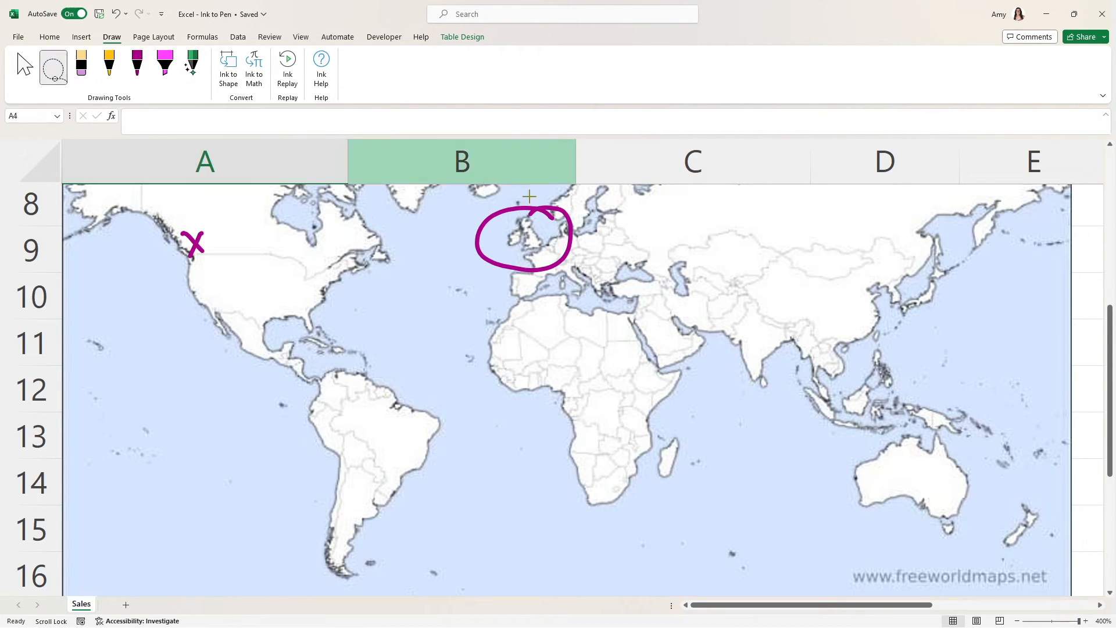
left_click(523, 238)
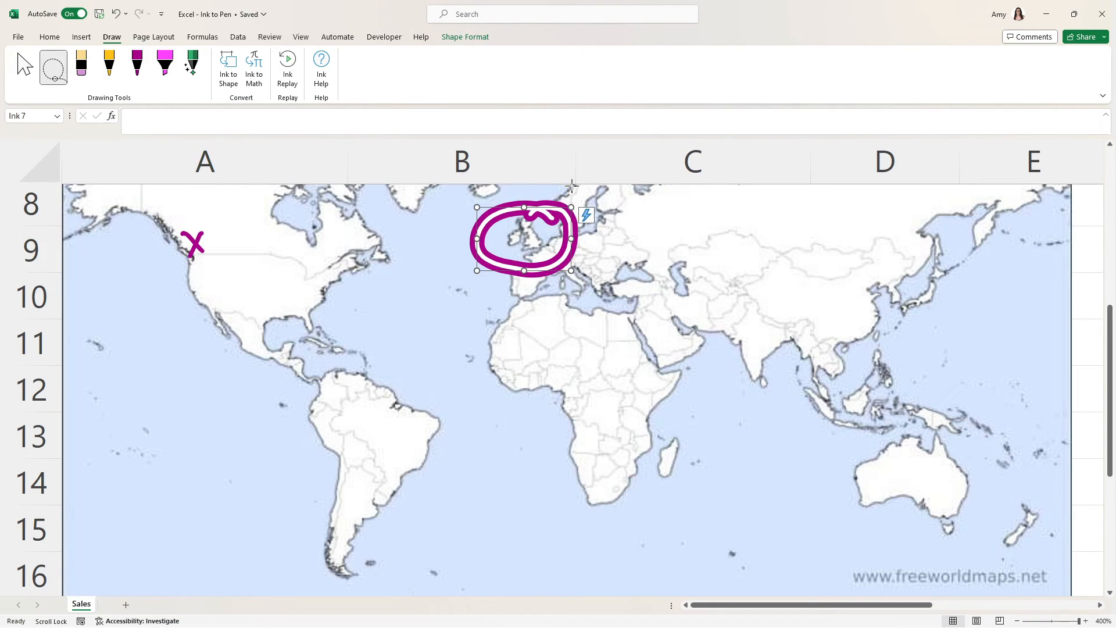
mouse_move(228, 64)
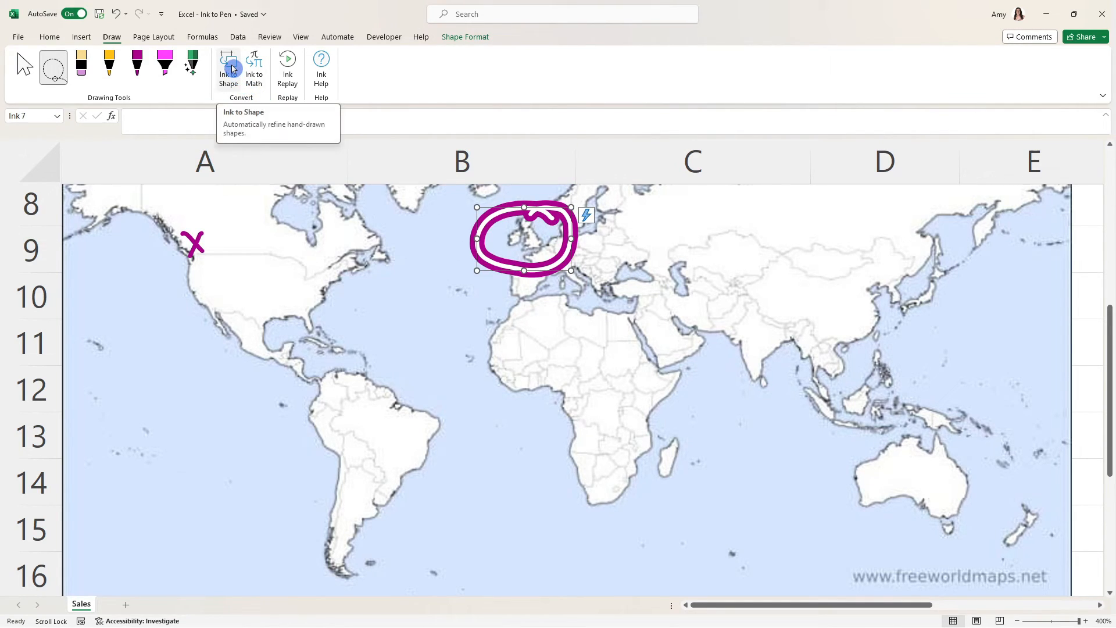
left_click(228, 69)
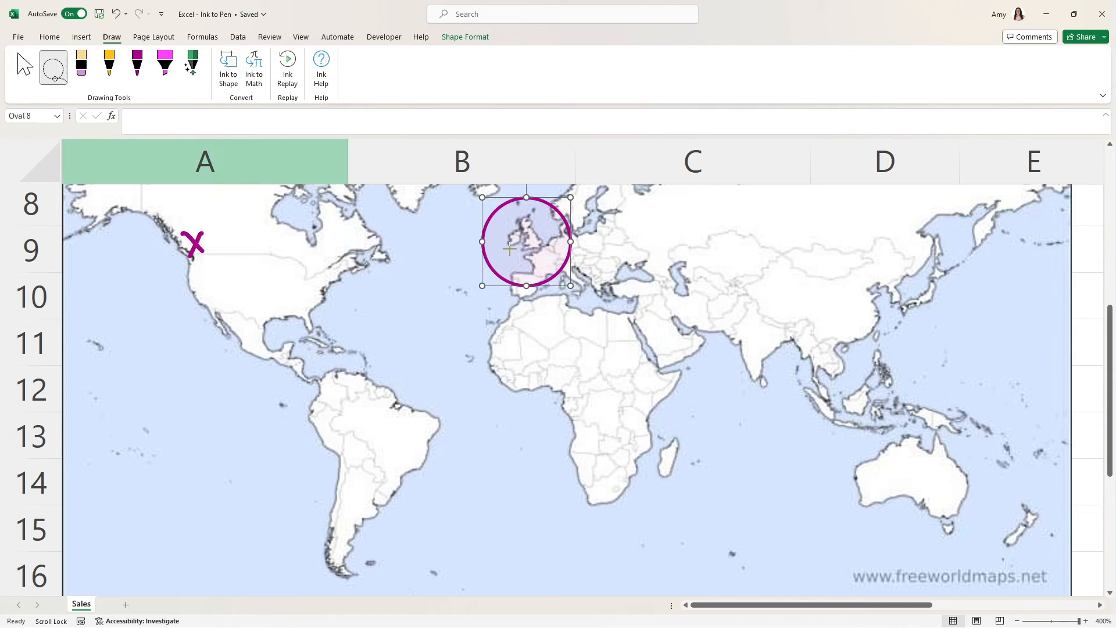
left_click(23, 66)
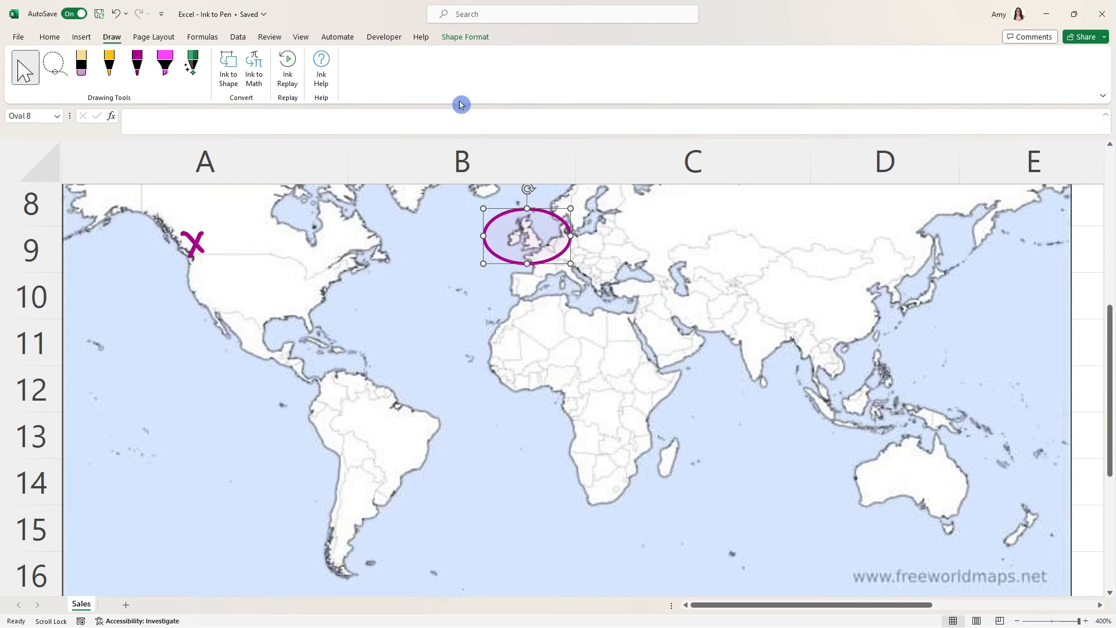
Give the oval an orange Shape Outline and delete the purple X ink
left_click(466, 37)
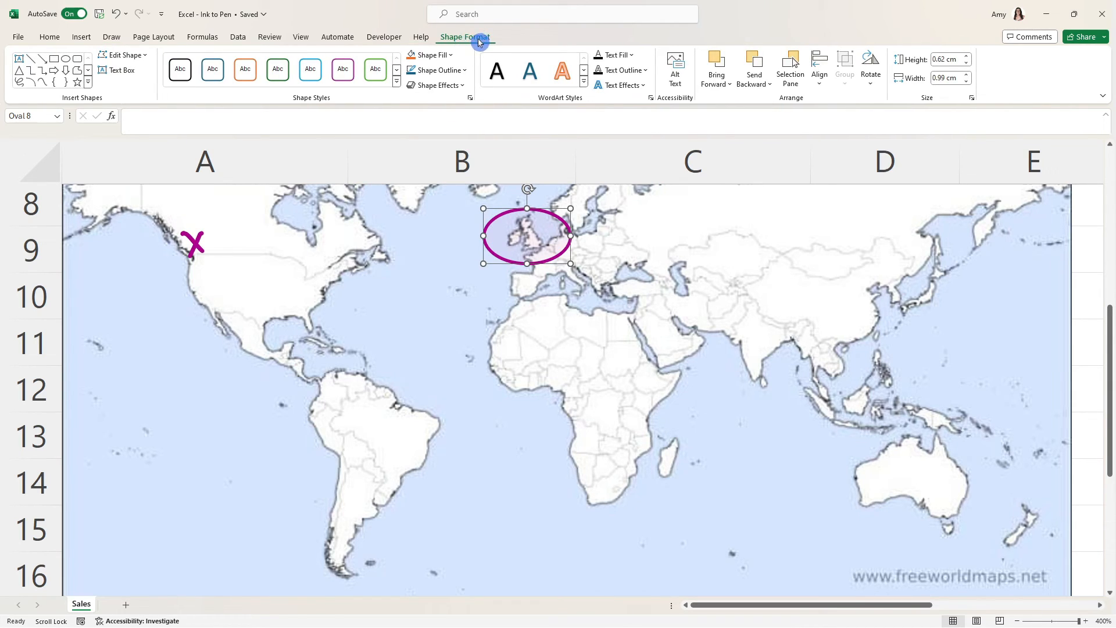
left_click(437, 70)
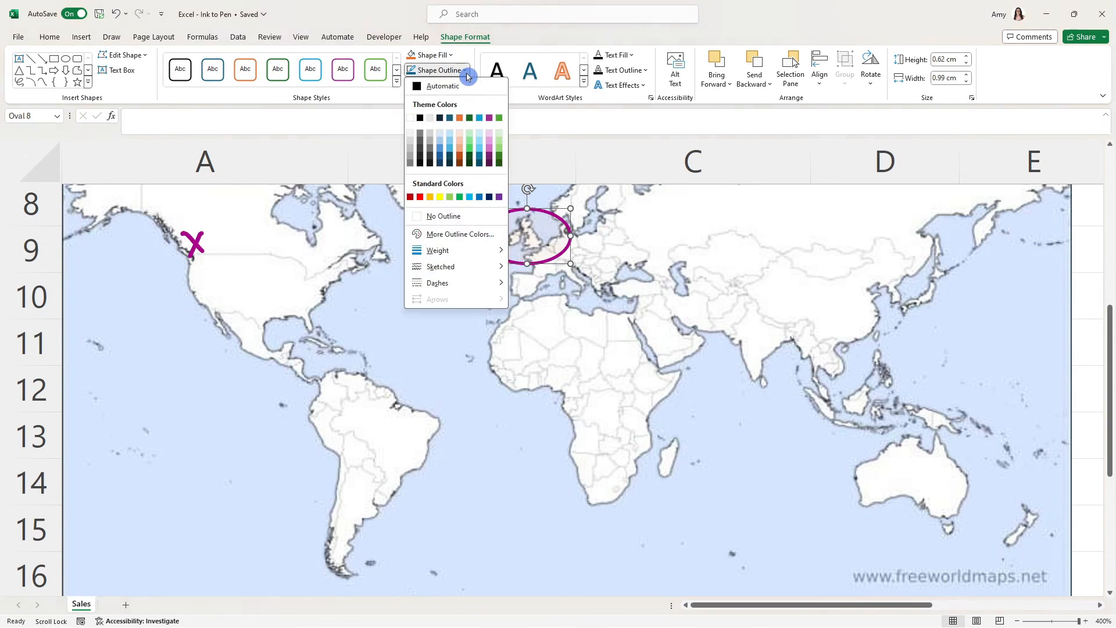
left_click(460, 118)
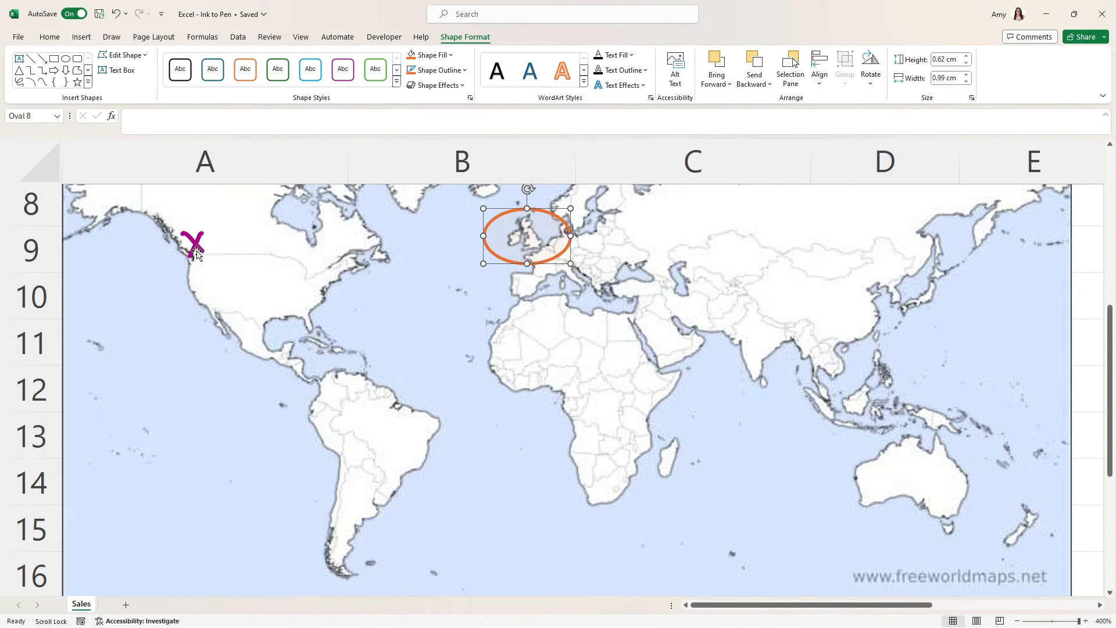
left_click(111, 37)
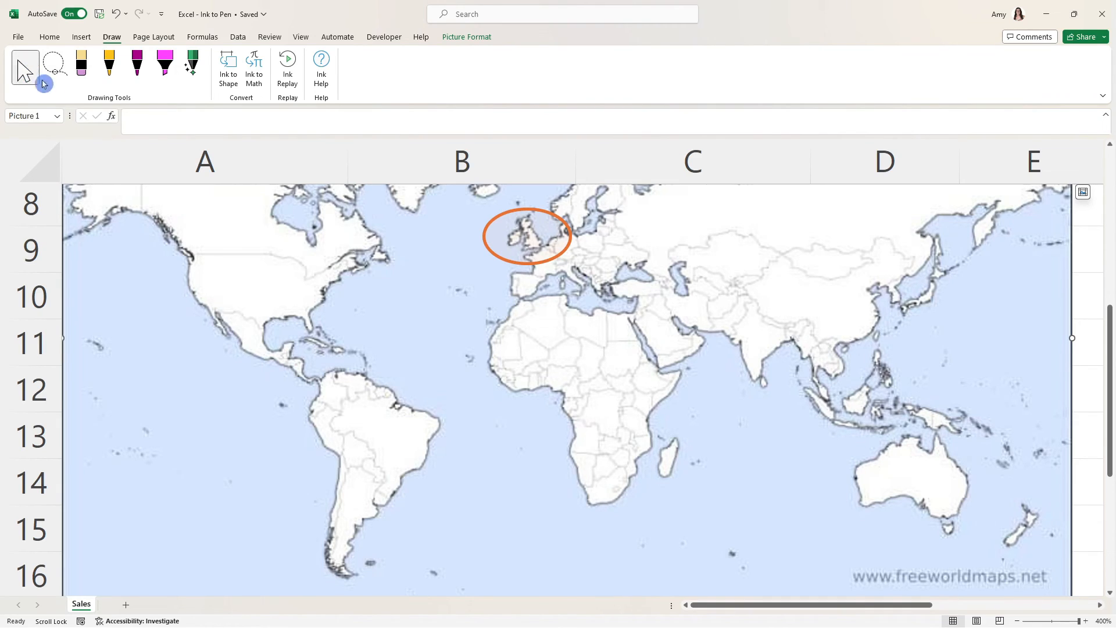
left_click(526, 235)
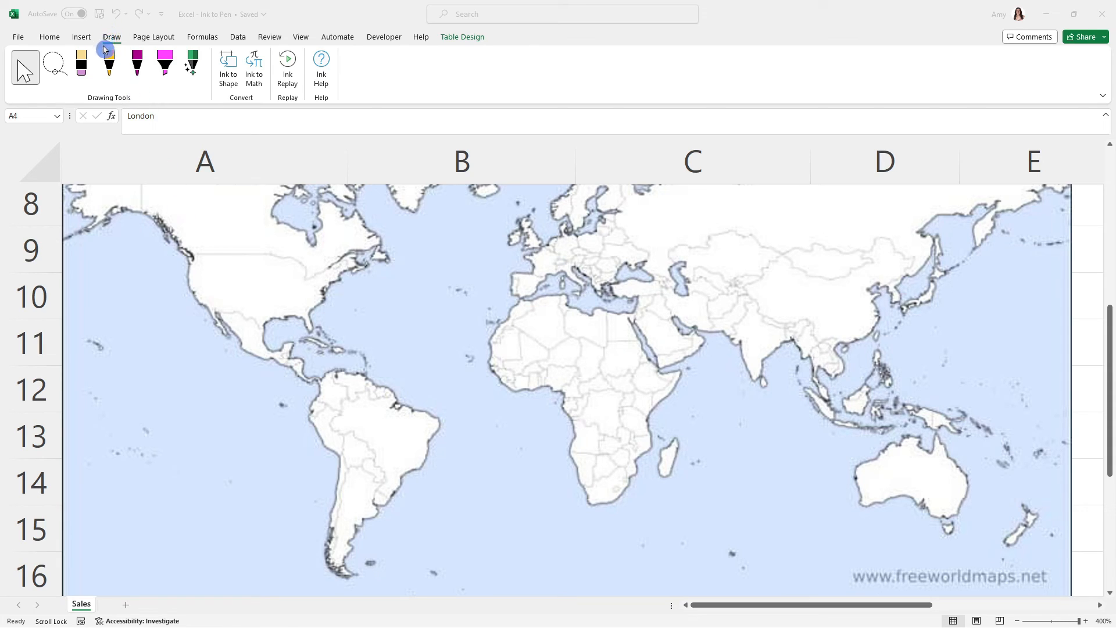
mouse_move(14, 48)
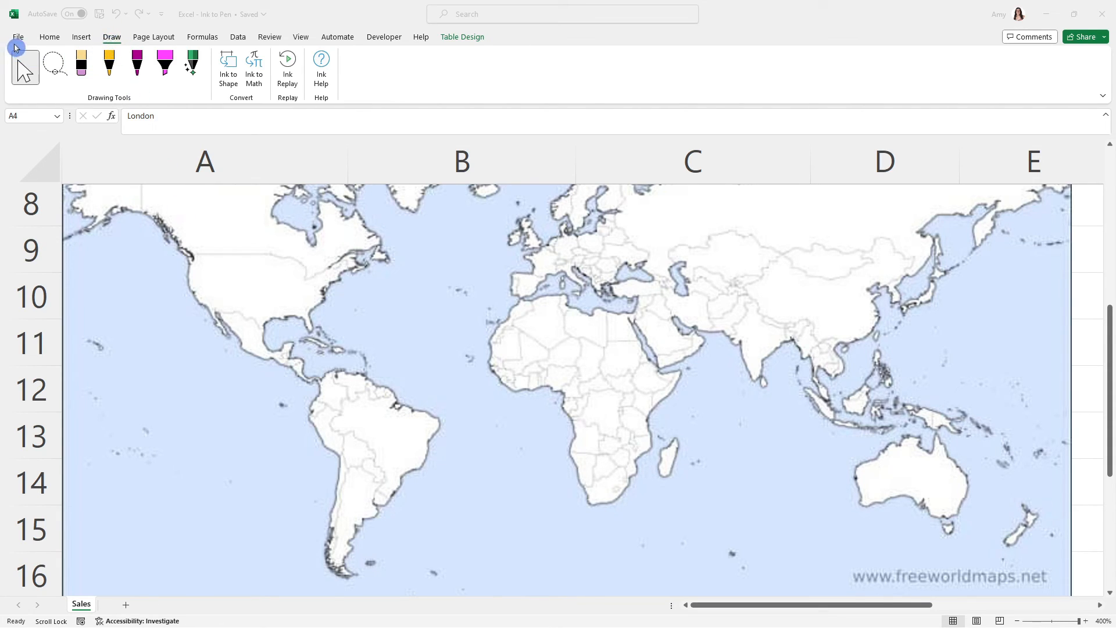
Tick Draw under Main Tabs in File > Options > Customize Ribbon and confirm
left_click(17, 36)
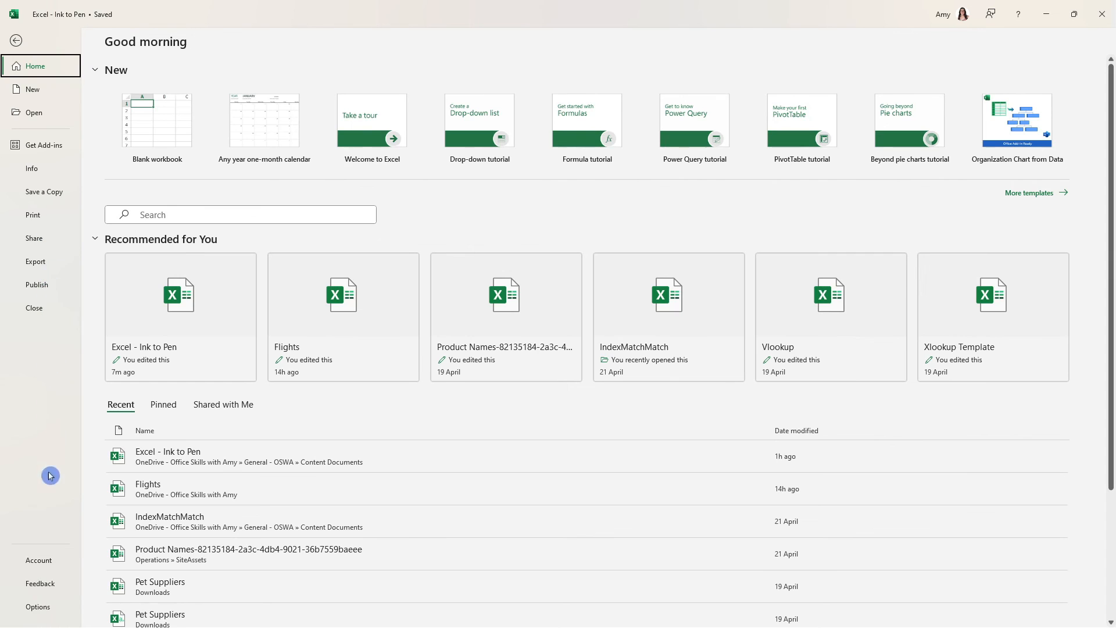
left_click(38, 607)
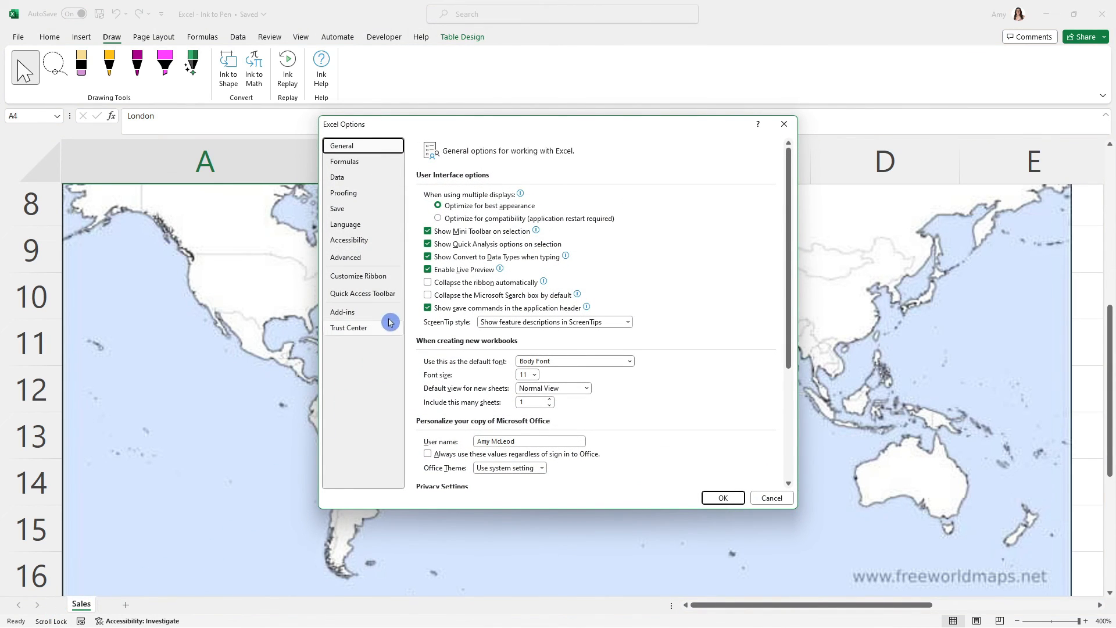
left_click(358, 276)
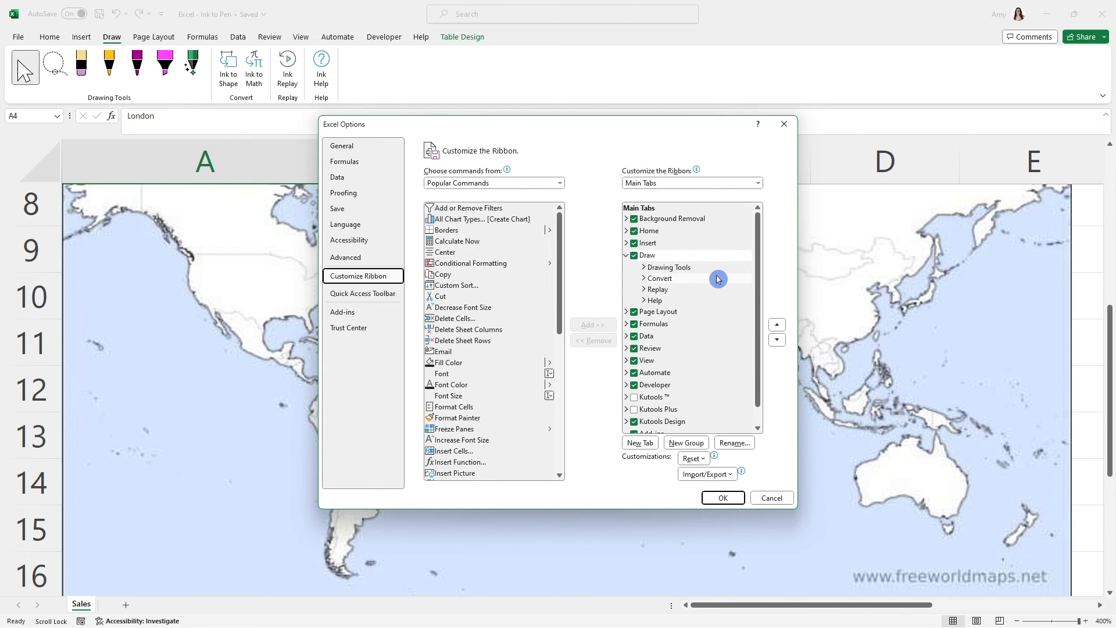
left_click(631, 254)
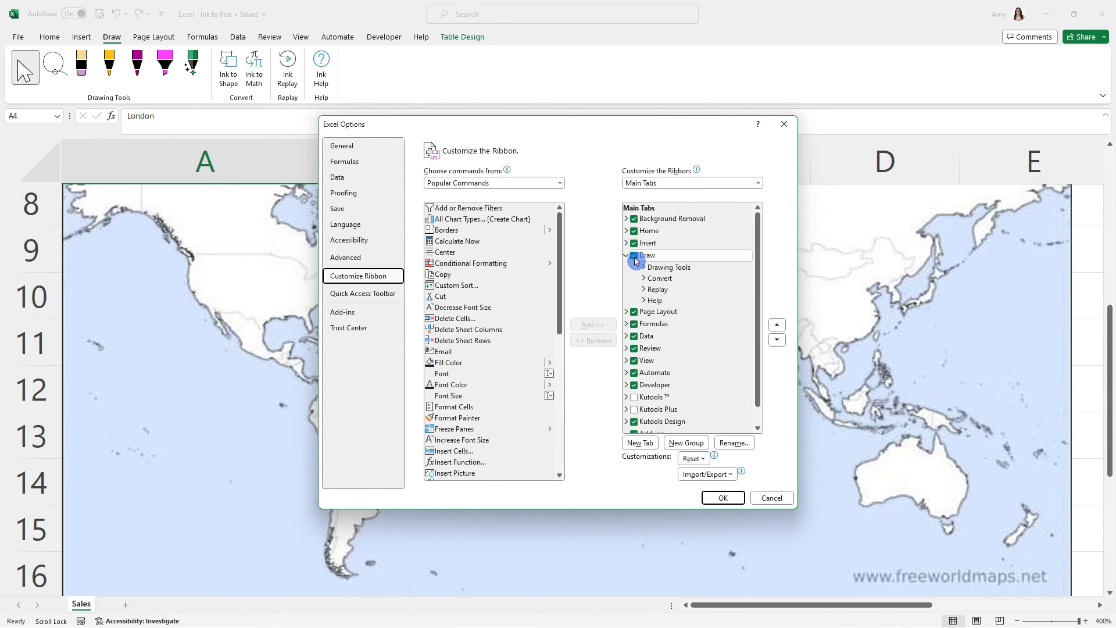
left_click(632, 254)
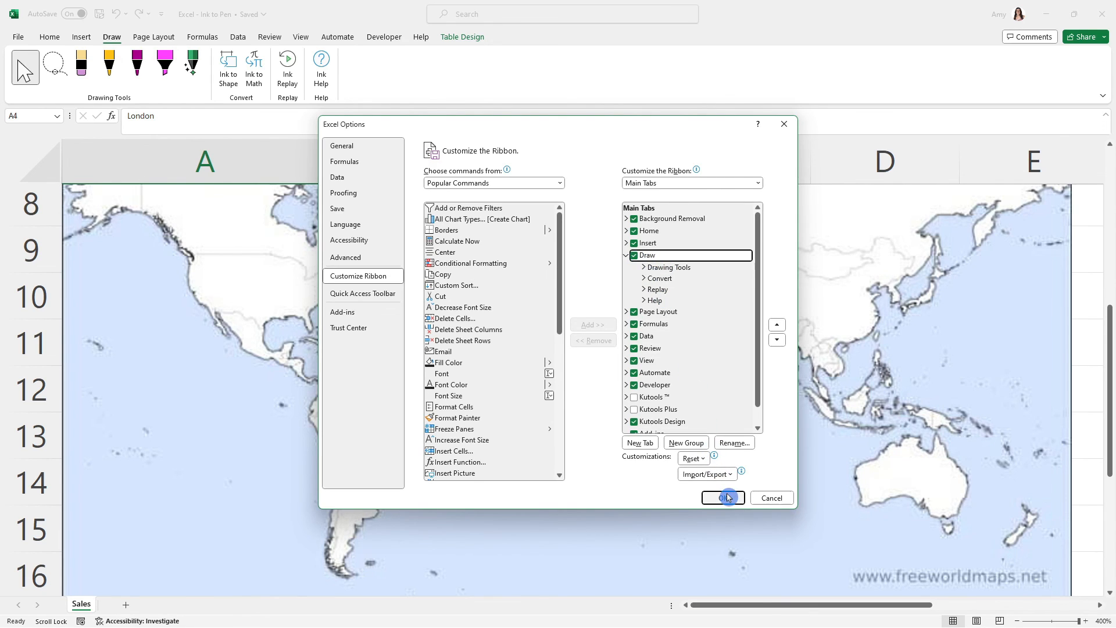
left_click(722, 497)
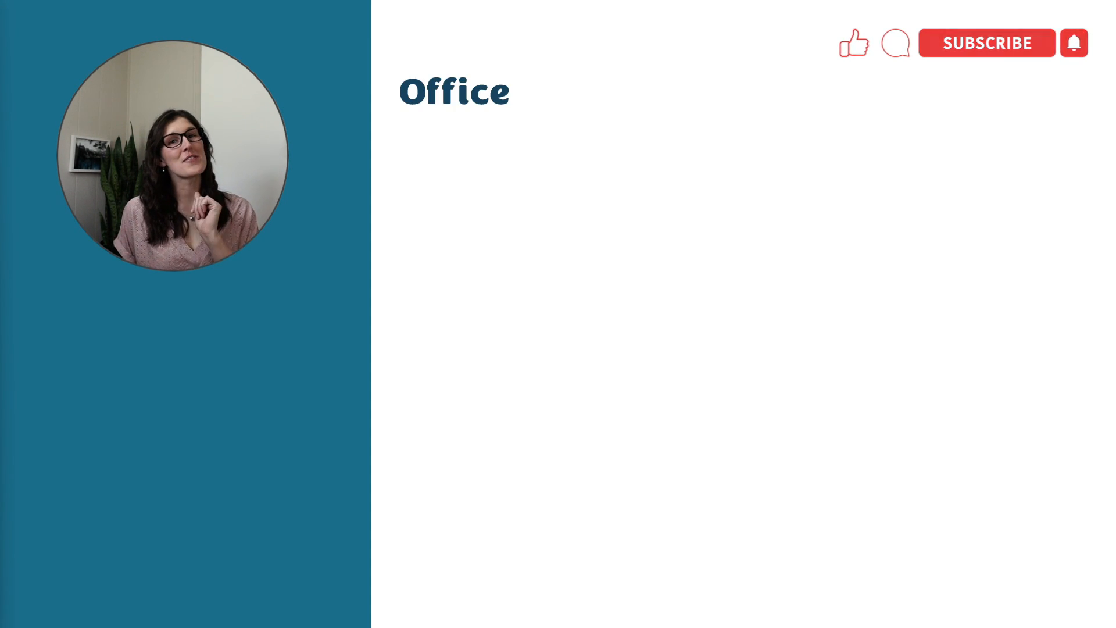